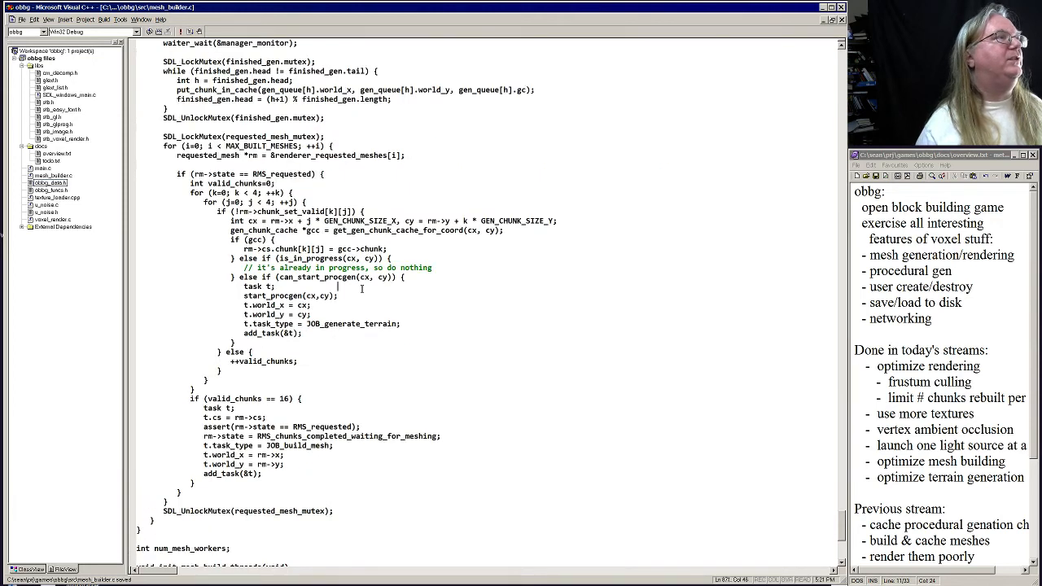
Add the end_procgen() call, make add_built_mesh set retval = true and return it, and rebuild.
scroll("up", 3)
type("e")
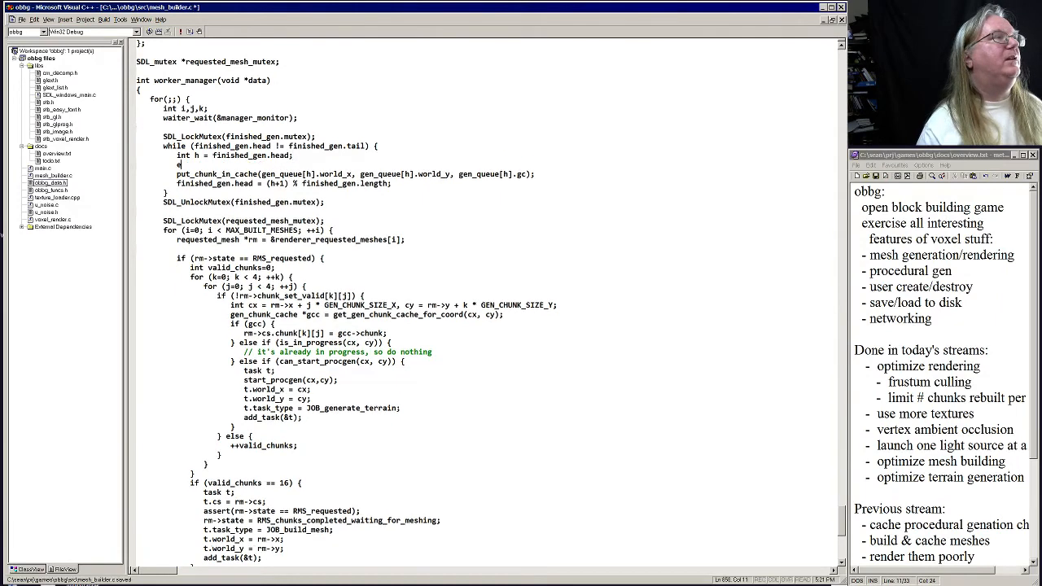
type("nd_procgen(gen_queue[h].world_x, gen_queue[h].world_y);")
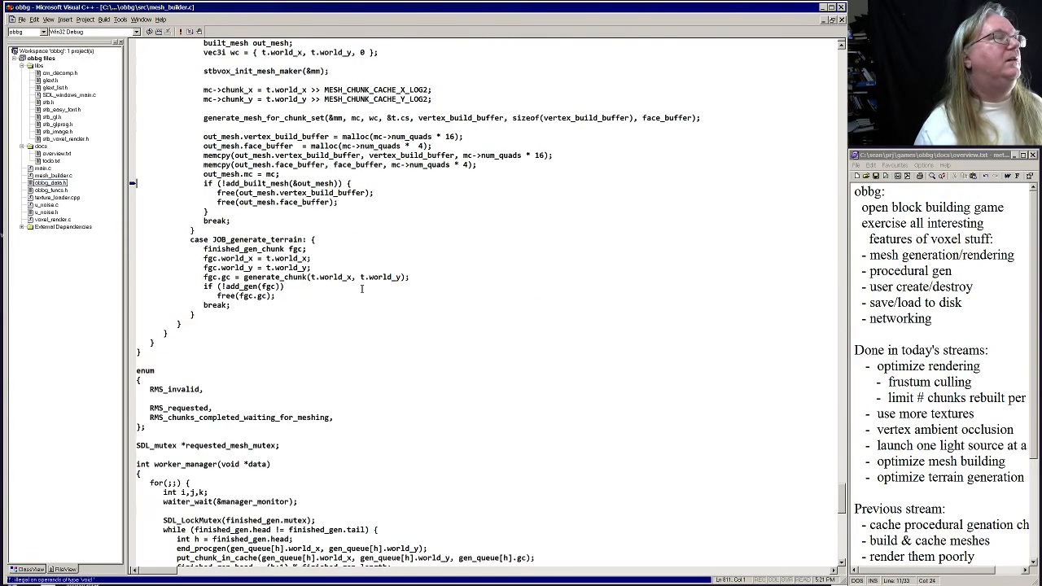
key("Ctrl+f")
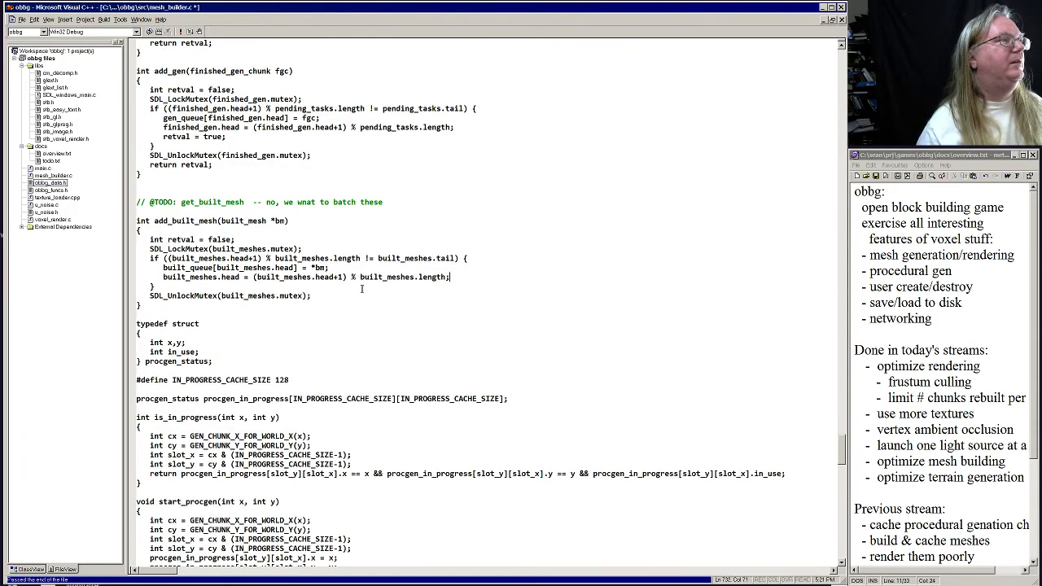
type("retval = true;")
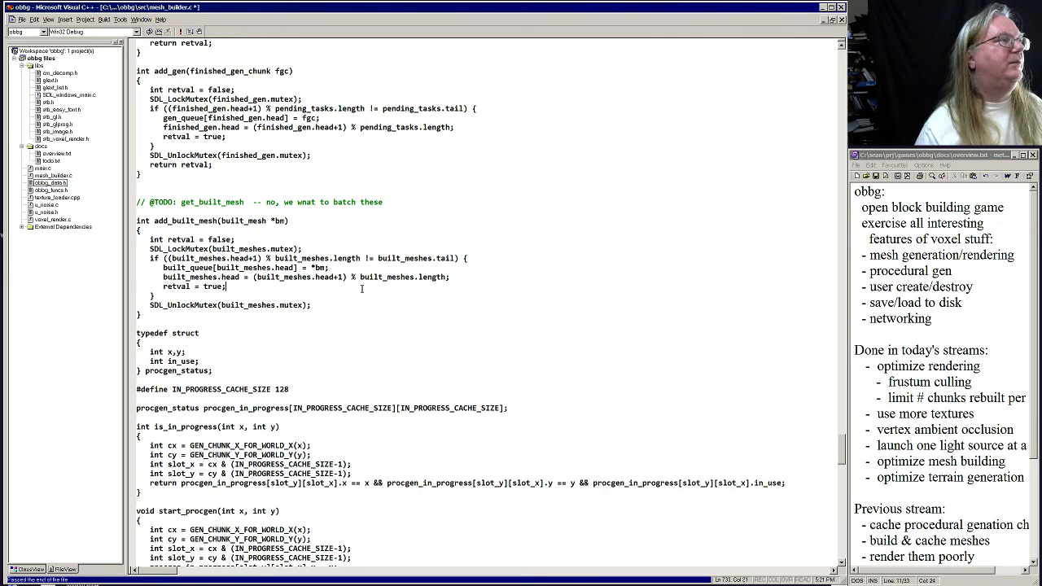
type("return ret")
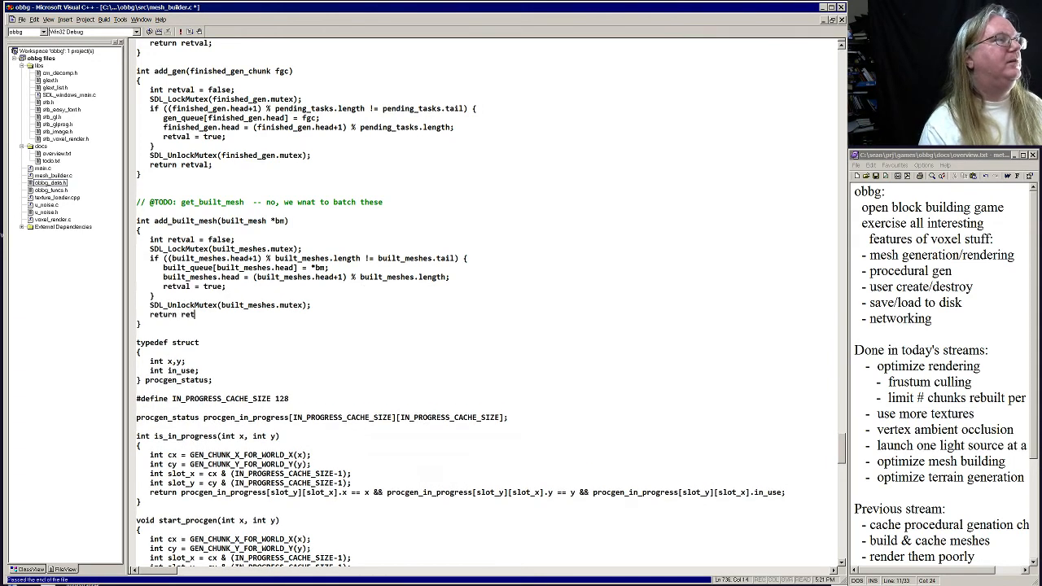
key("f7")
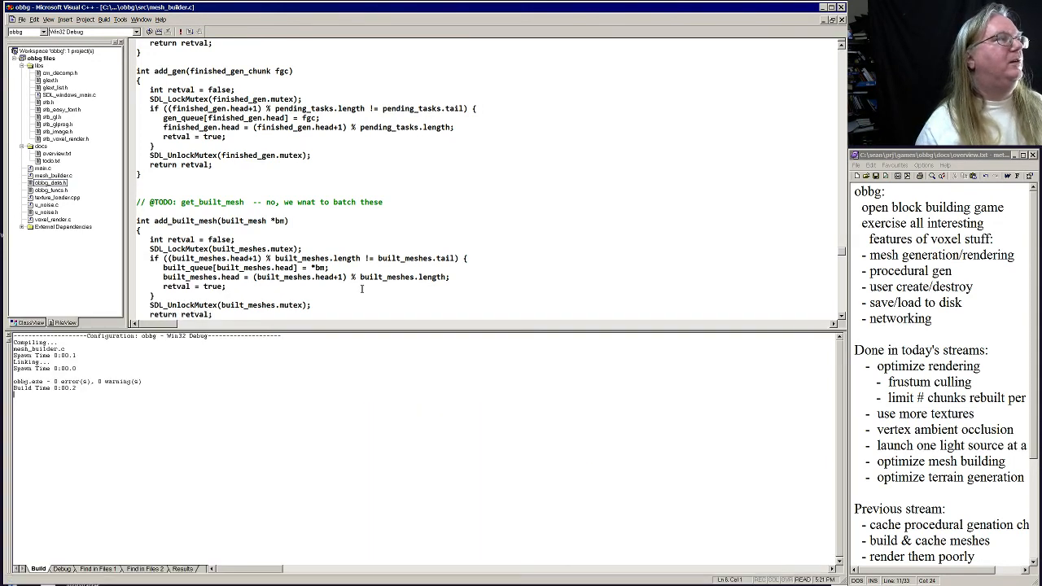
Scroll through mesh_builder.c reviewing the threading task queues and requested-mesh structures.
scroll("down", 3)
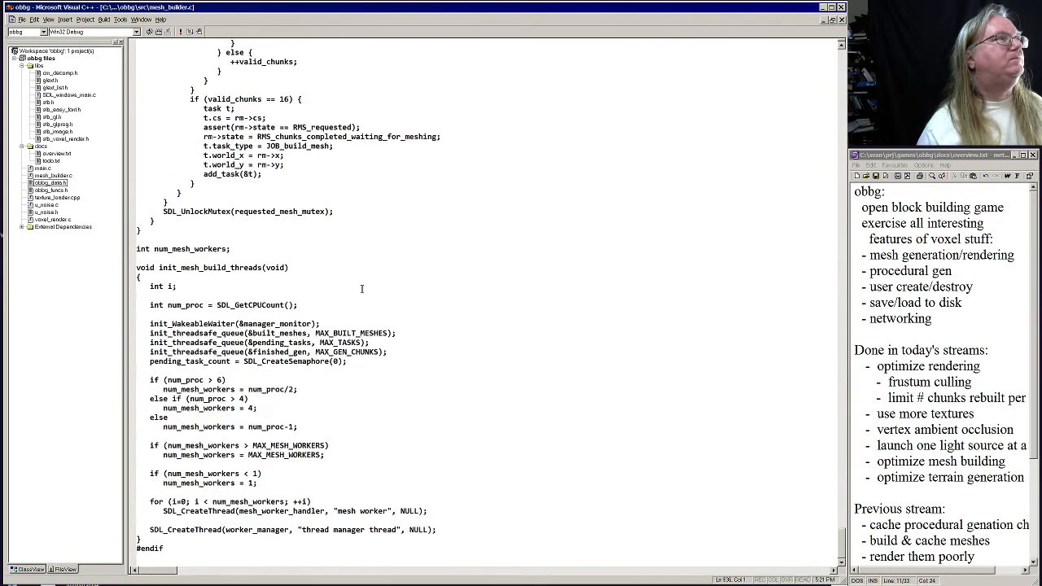
scroll("up", 3)
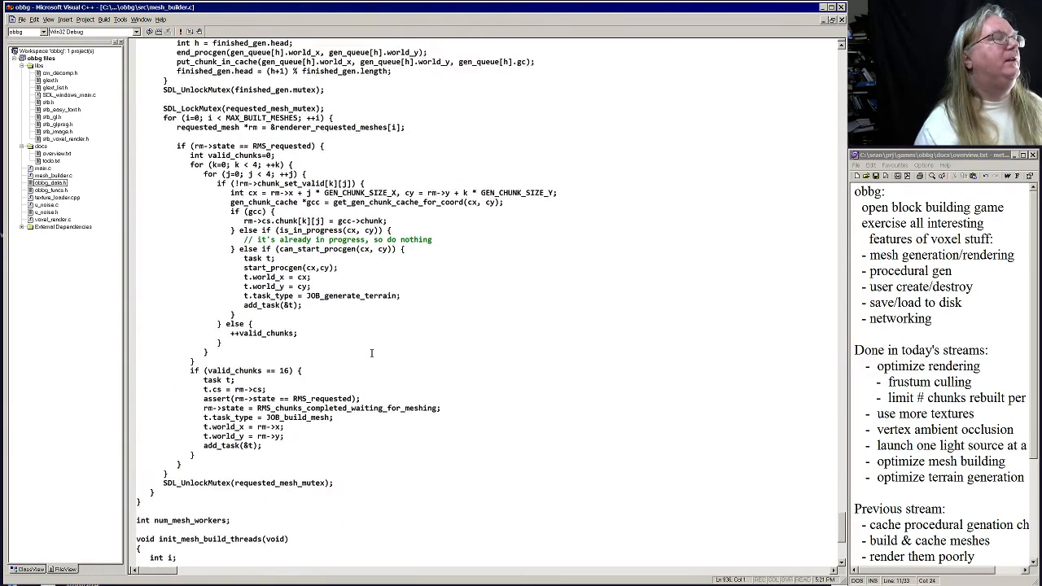
scroll("up", 3)
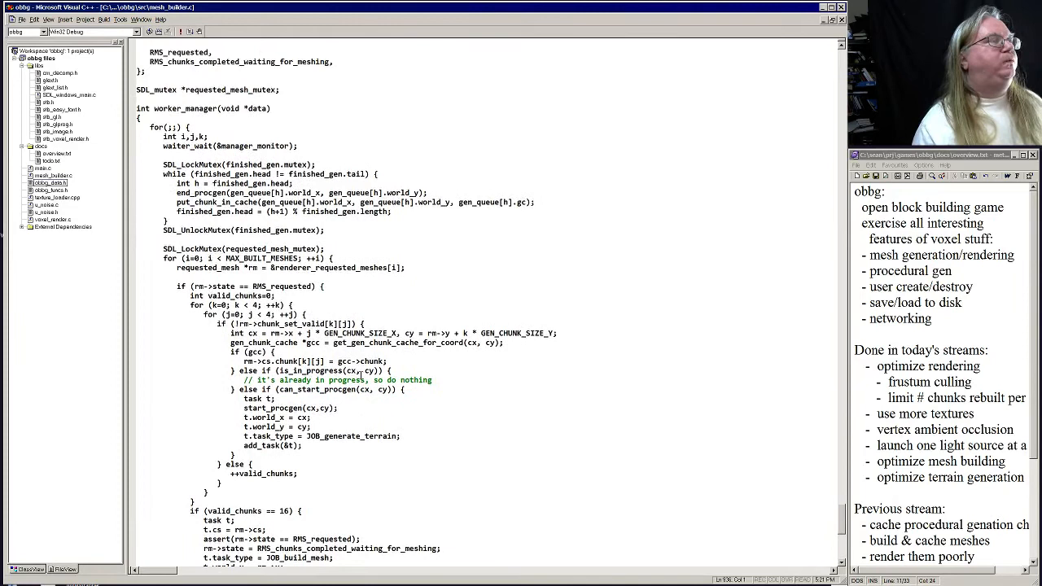
scroll("up", 3)
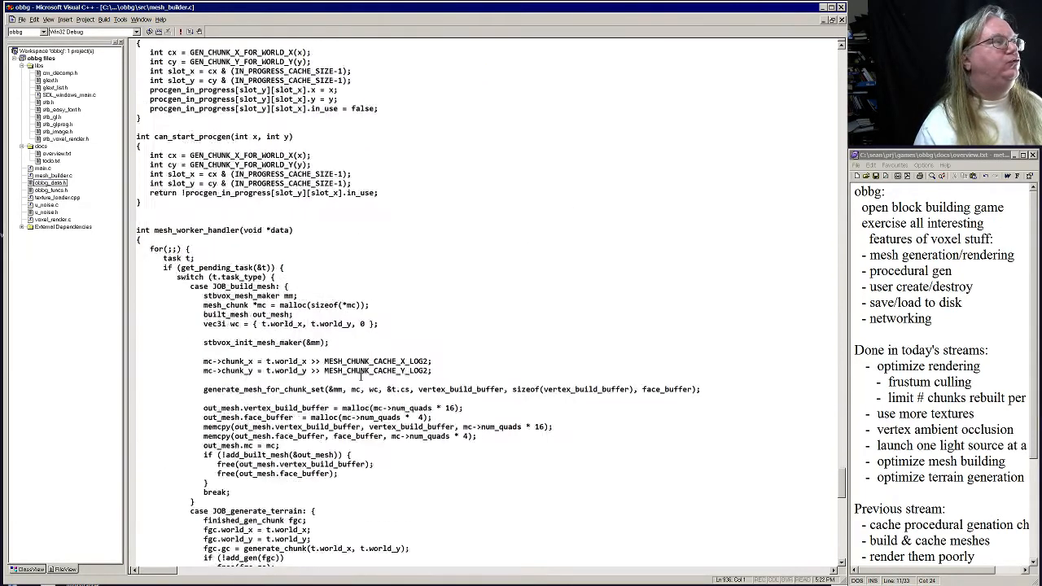
scroll("up", 3)
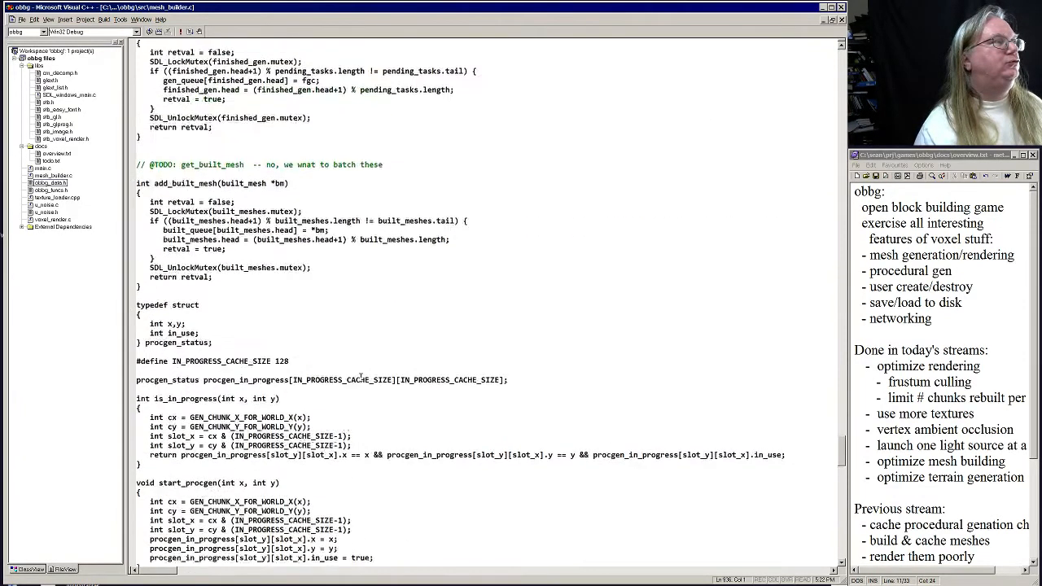
scroll("up", 3)
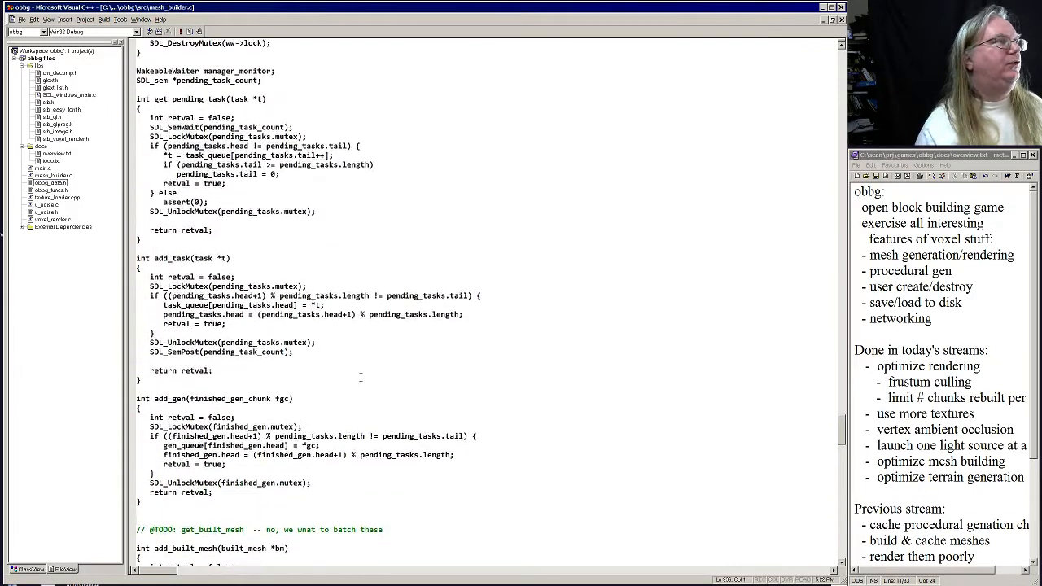
scroll("up", 3)
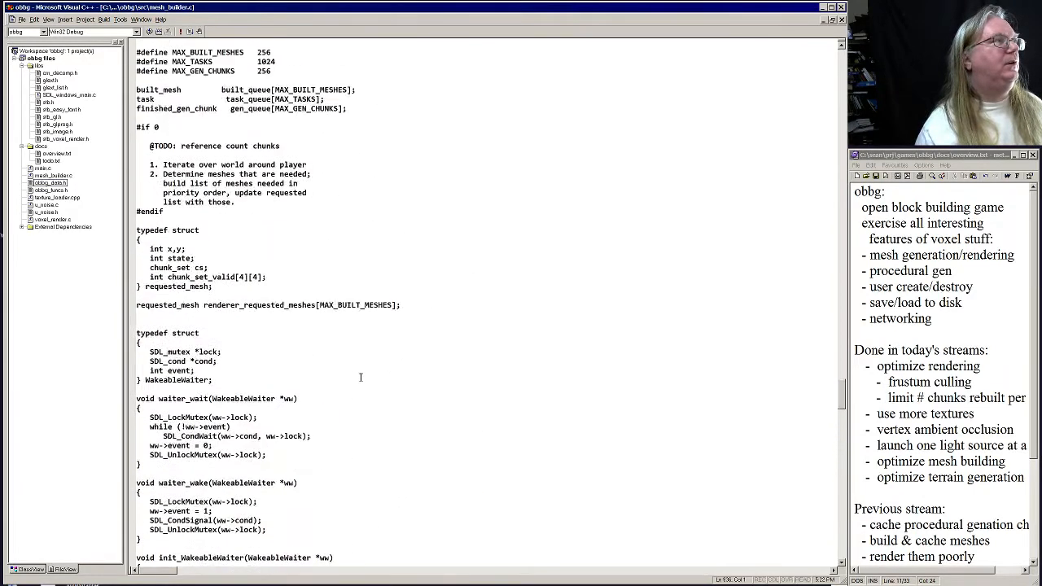
scroll("up", 3)
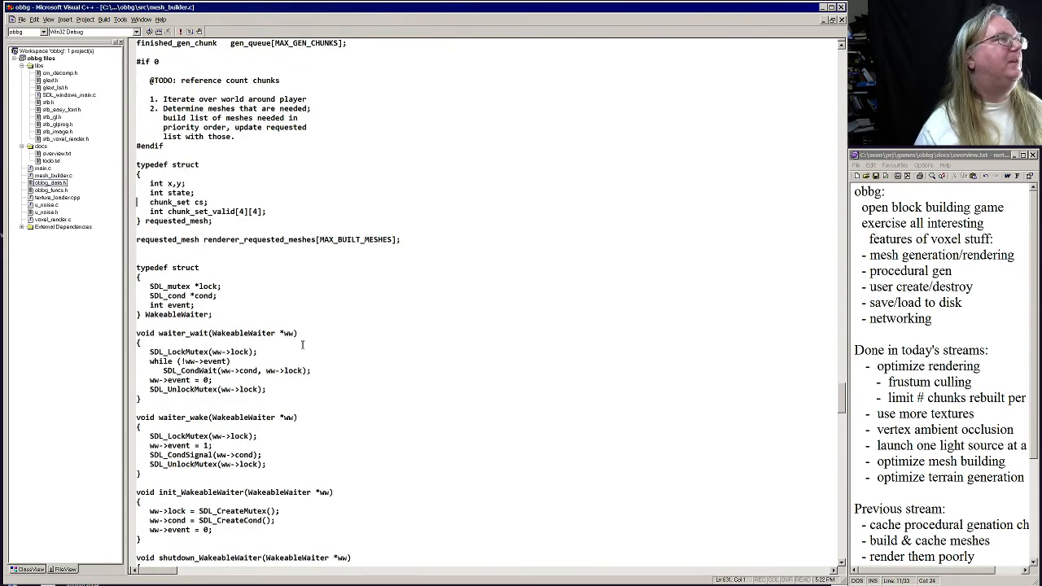
left_click_drag(137, 163, 400, 244)
type("MAX_BUILT")
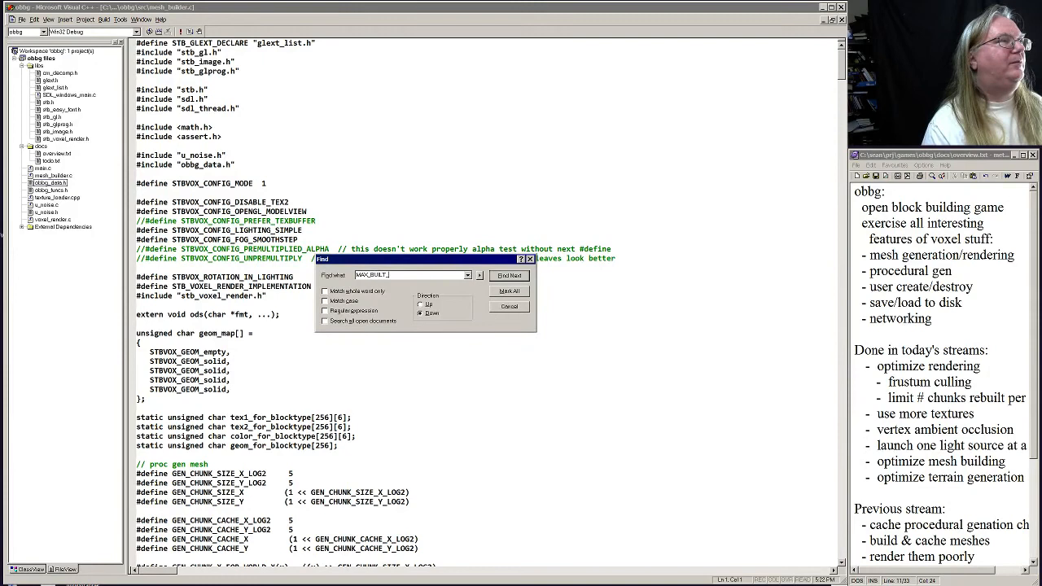
Complete the search term MAX_BUILT_MESHES in the Find dialog.
type("_MESHES")
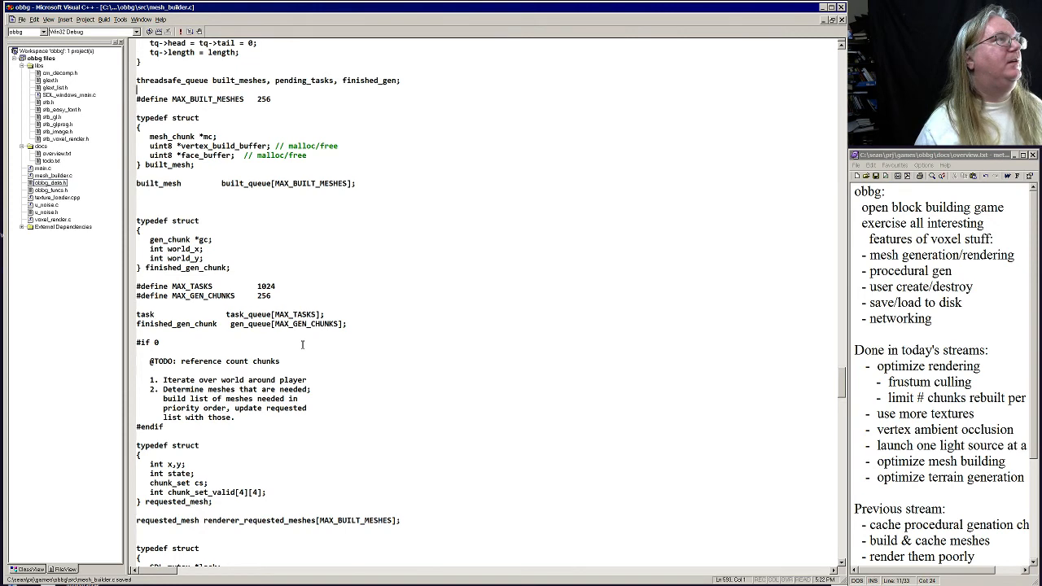
Move the built_mesh and requested_mesh structs, MAX_BUILT_MESHES and their arrays into obbg_data.h.
scroll("up", 3)
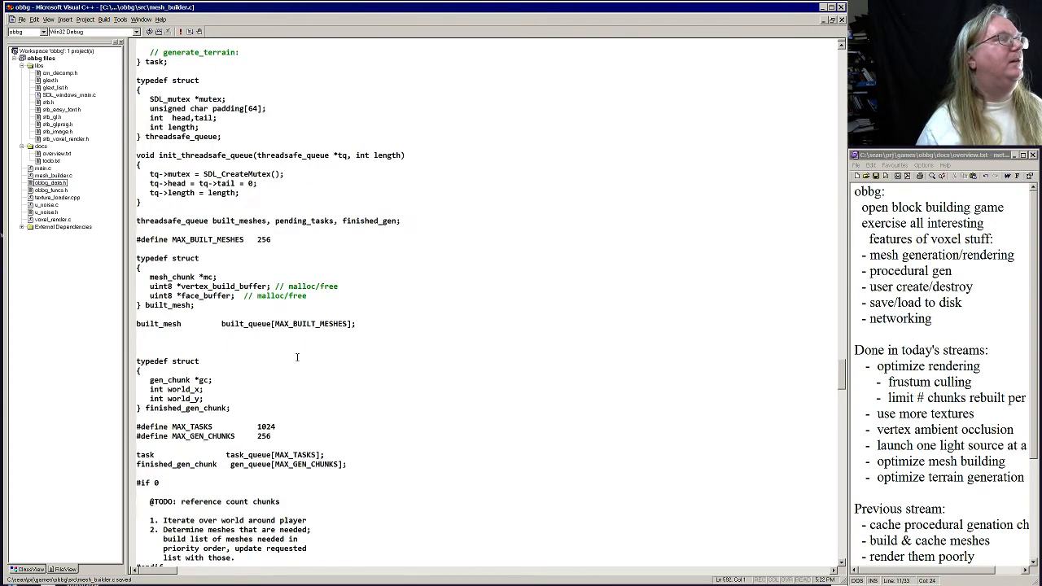
mouse_move(304, 422)
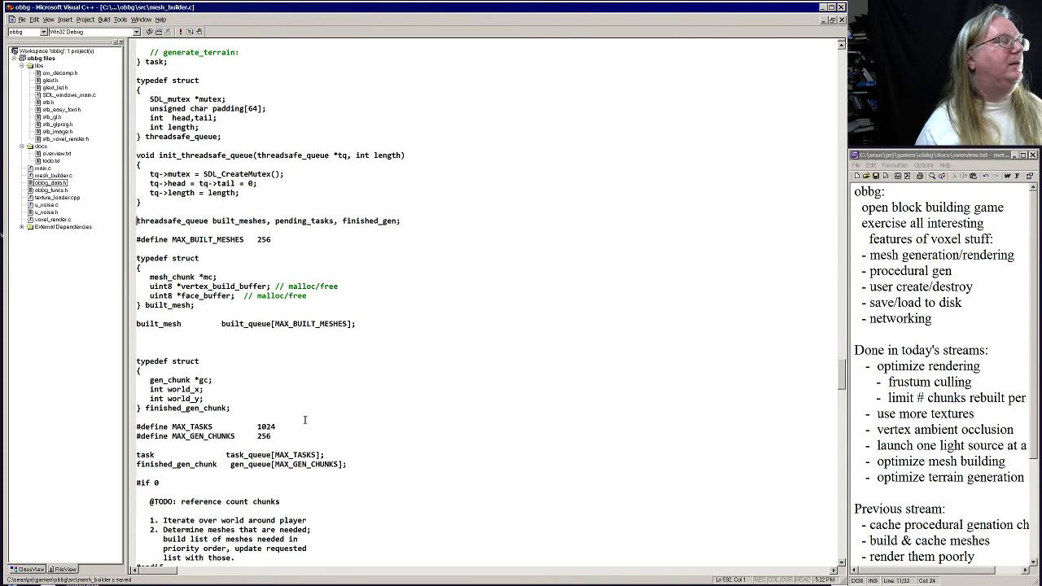
scroll("down", 3)
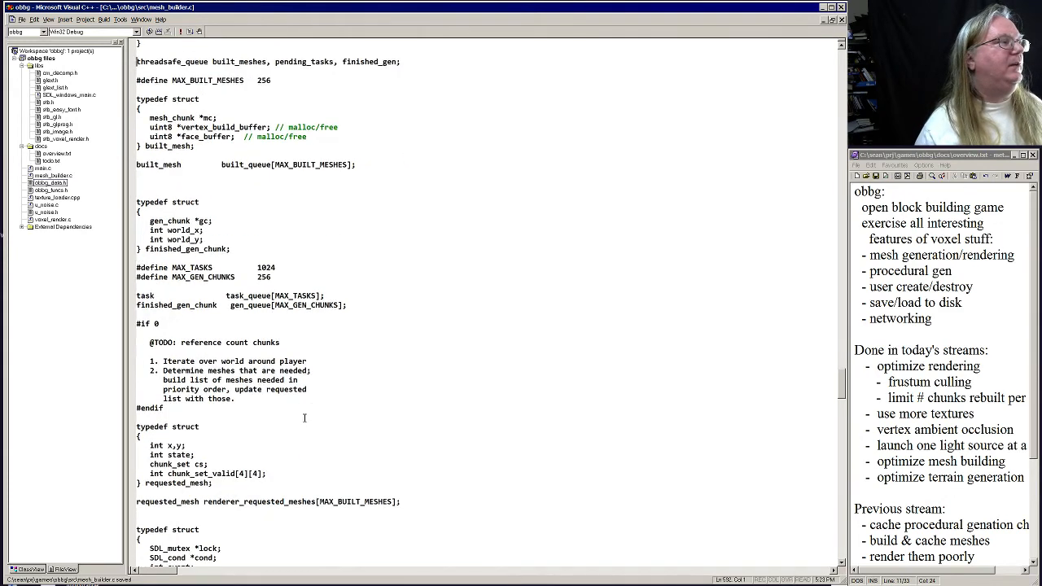
scroll("up", 3)
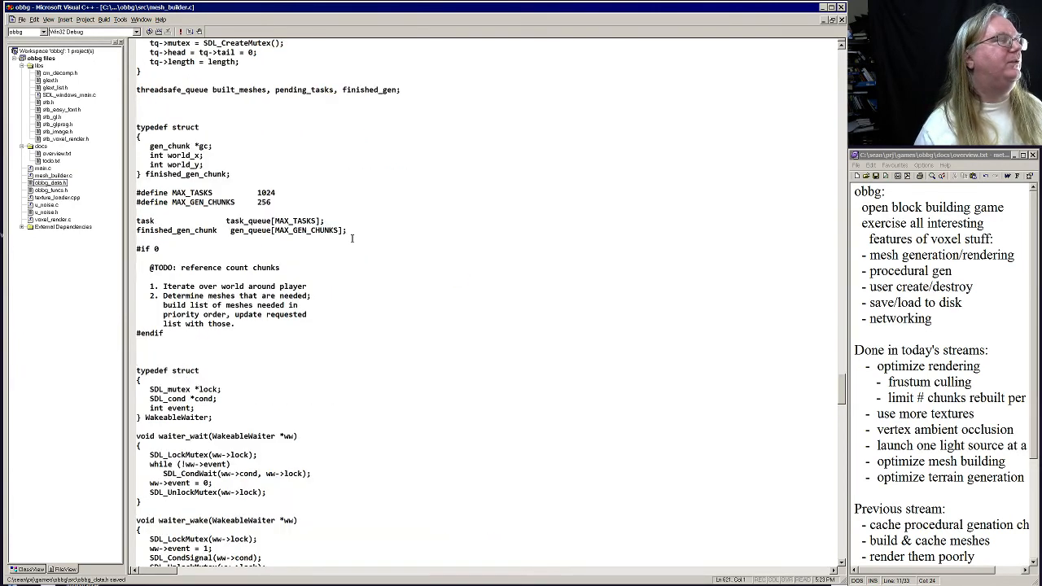
scroll("up", 3)
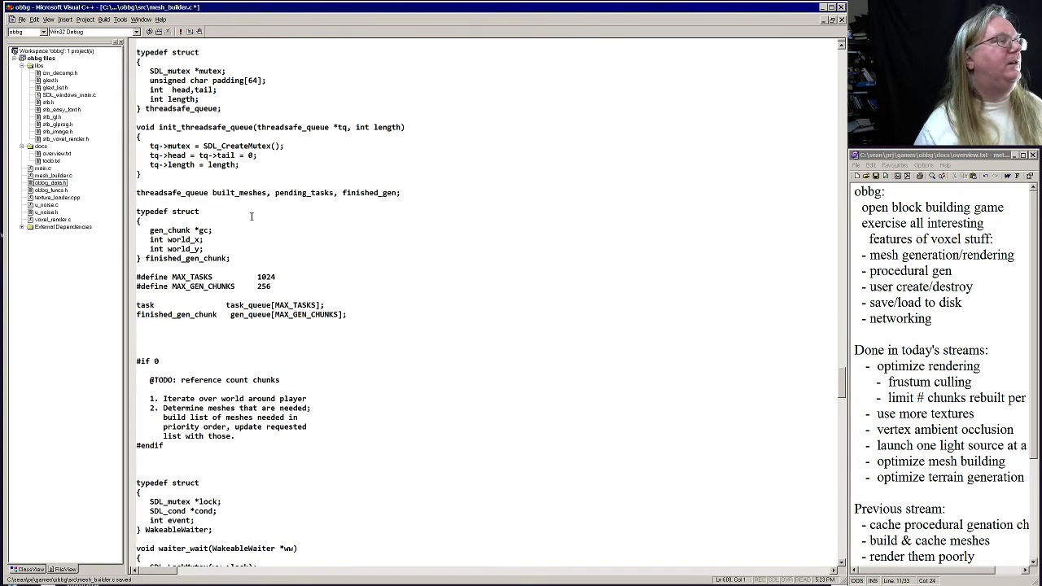
left_click(138, 349)
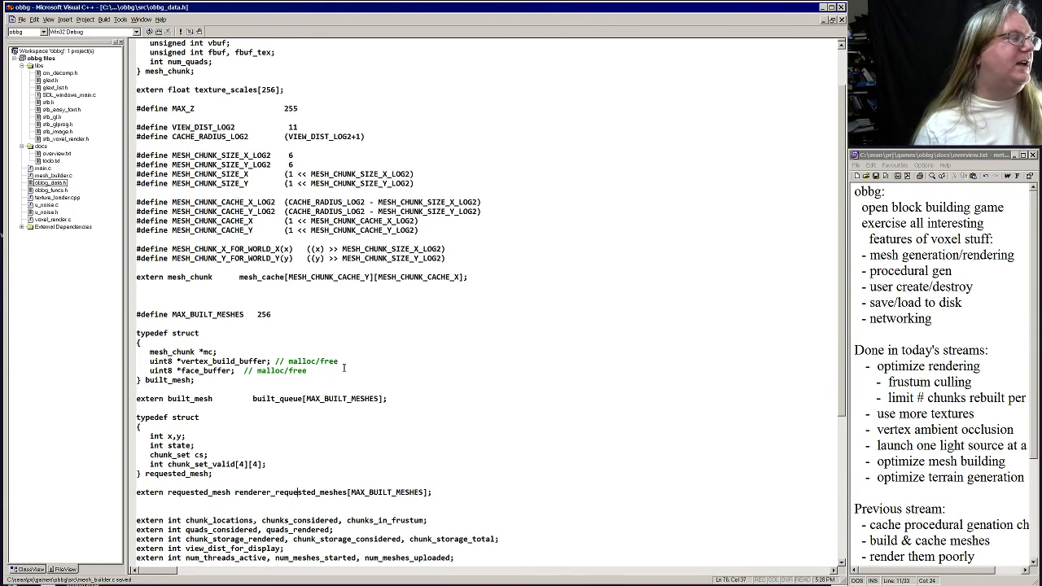
mouse_move(708, 248)
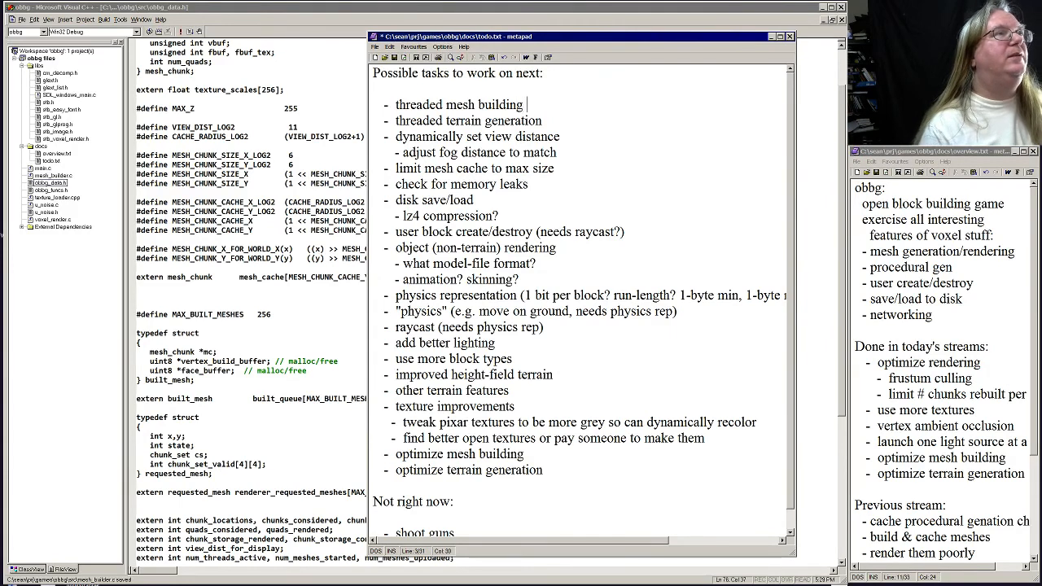
Append '- in progress!' to the threaded mesh building and terrain generation tasks, then close.
type("- in progress")
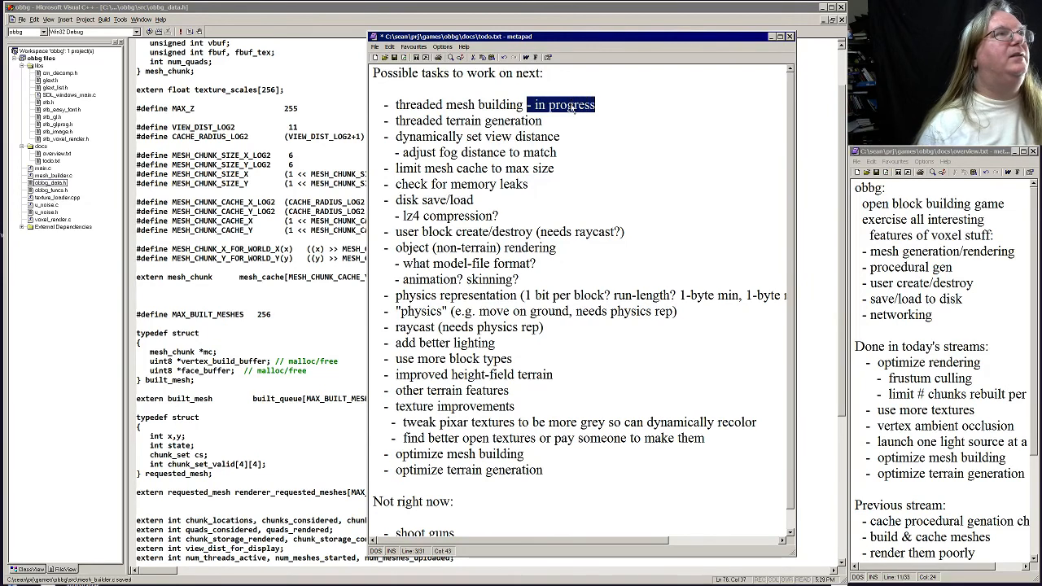
type("- in progress")
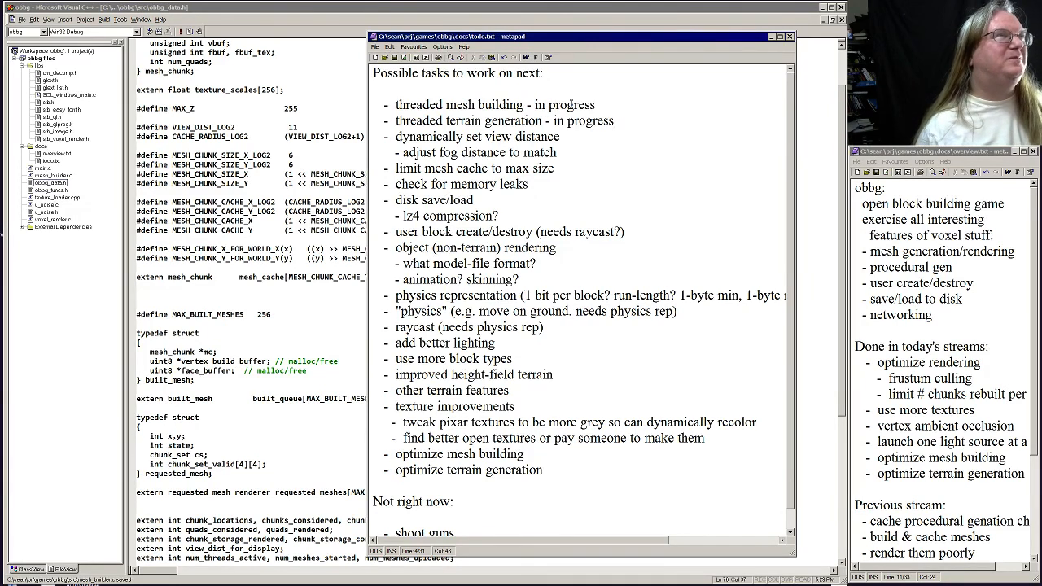
type("!")
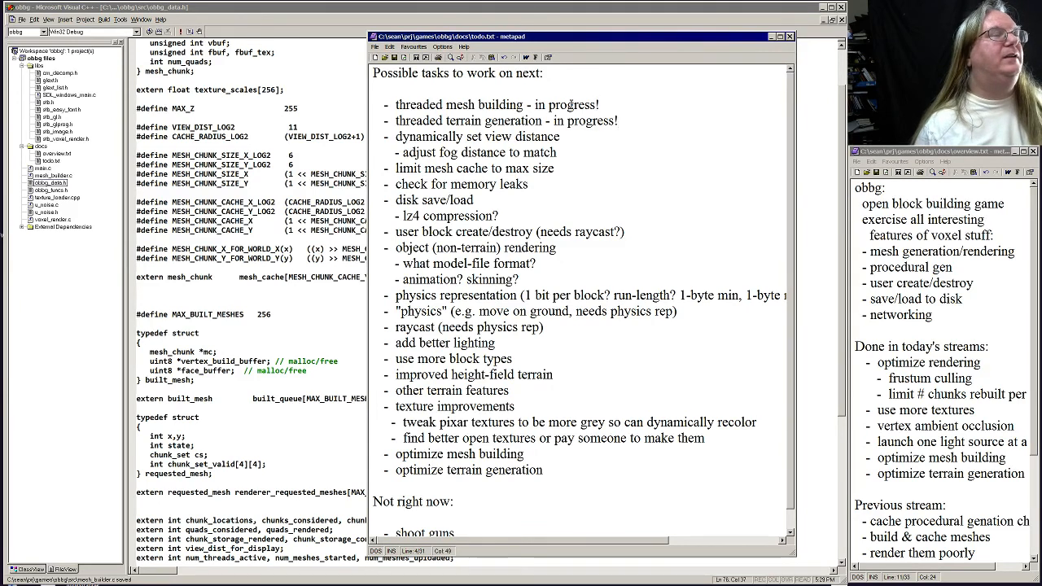
left_click(788, 36)
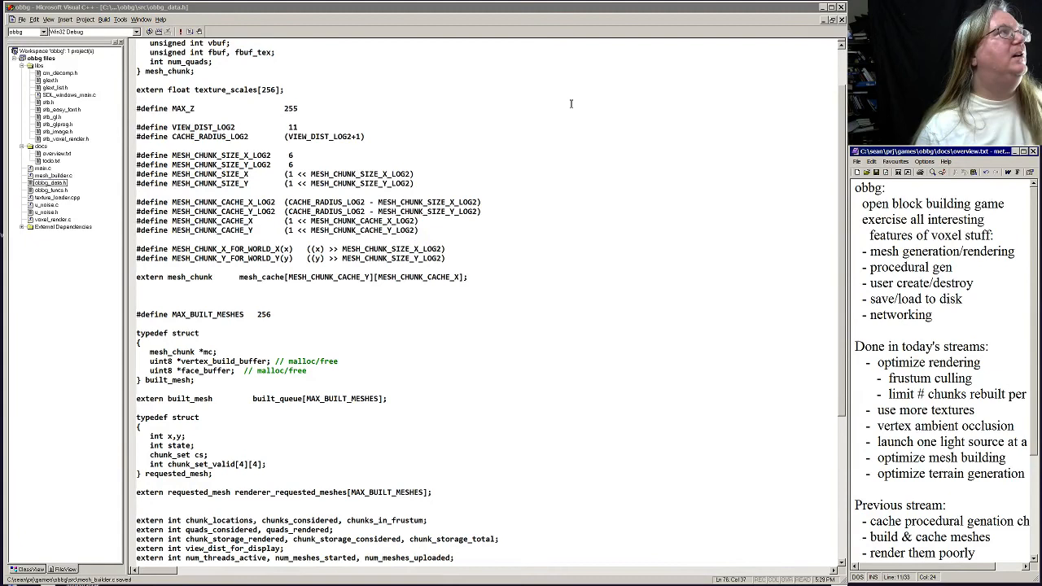
Declare chunk_set with 4x4 gen_chunk pointers in obbg_data.h, edit mesh_builder.c, and rebuild.
scroll("down", 3)
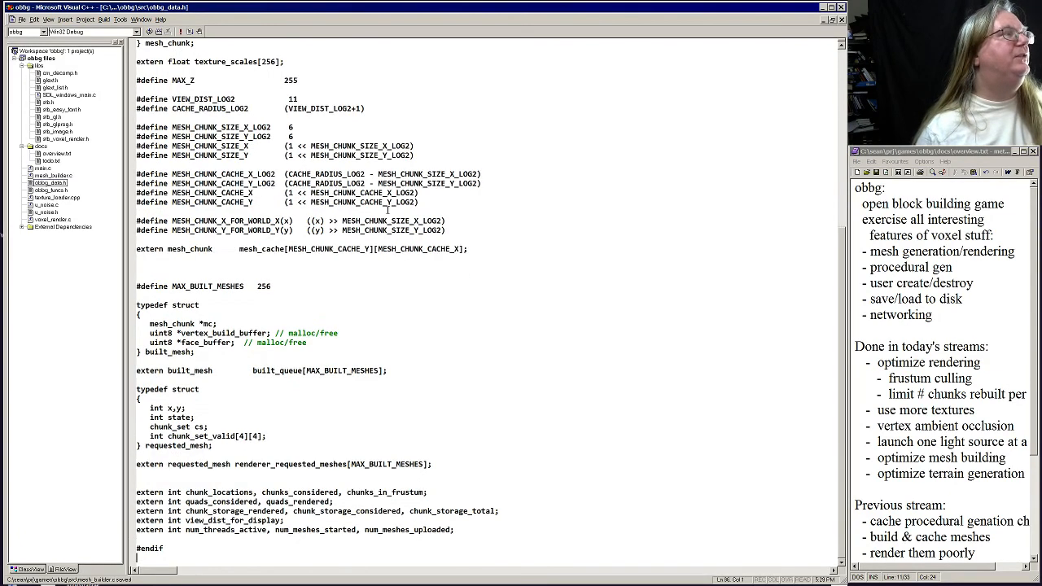
scroll("up", 3)
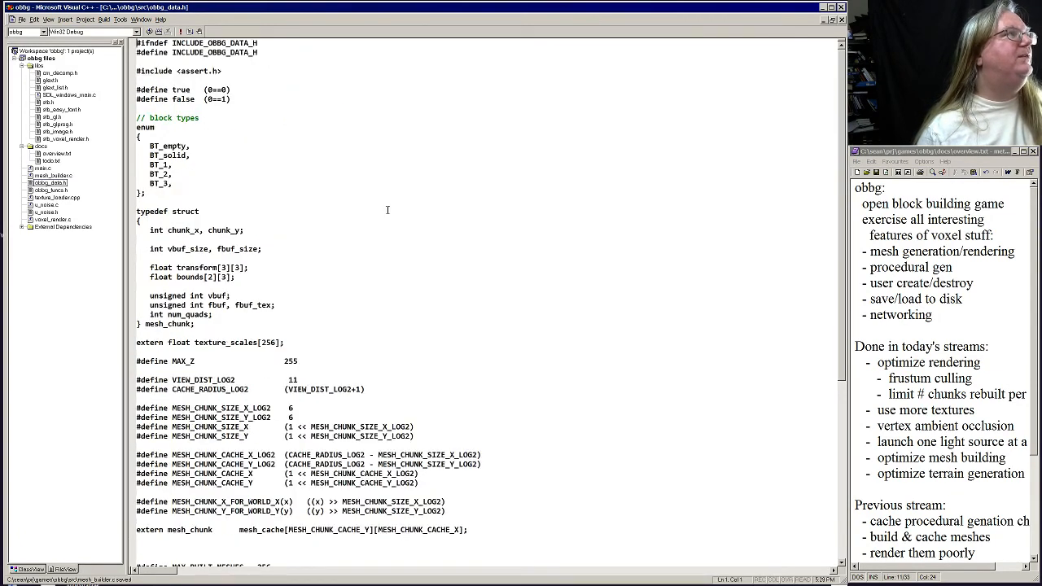
left_click(54, 175)
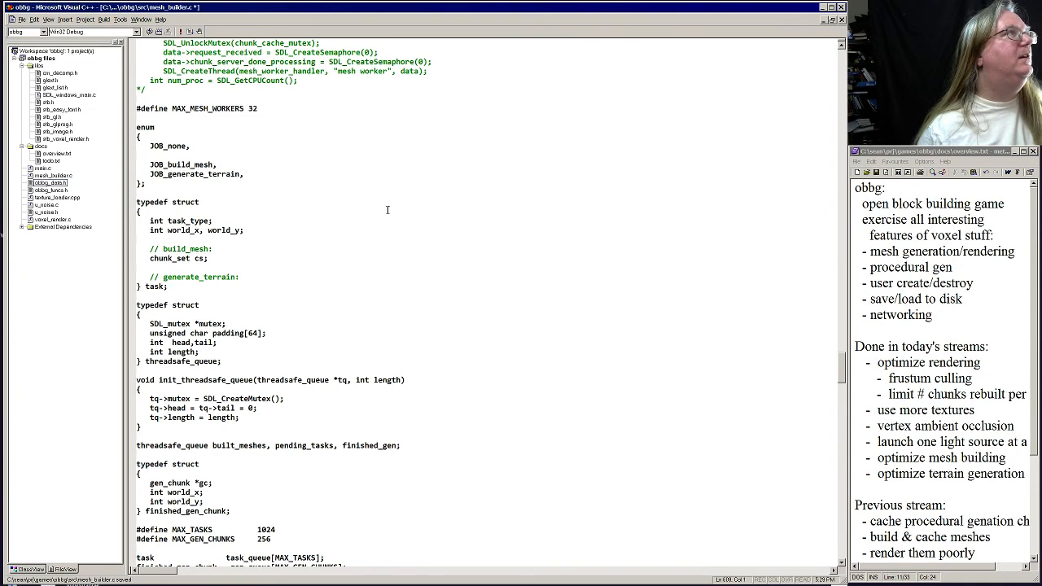
scroll("down", 3)
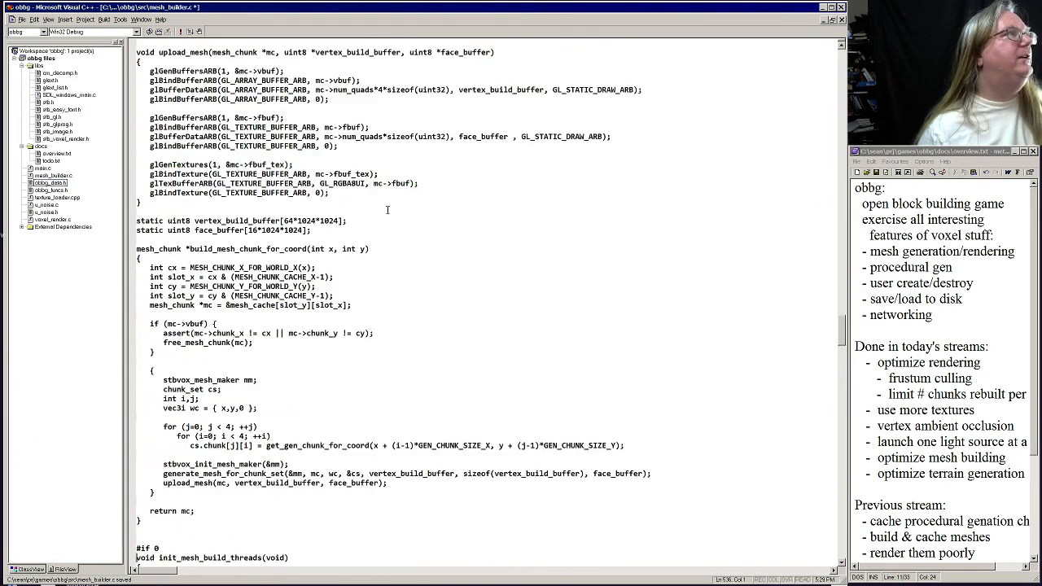
type("1")
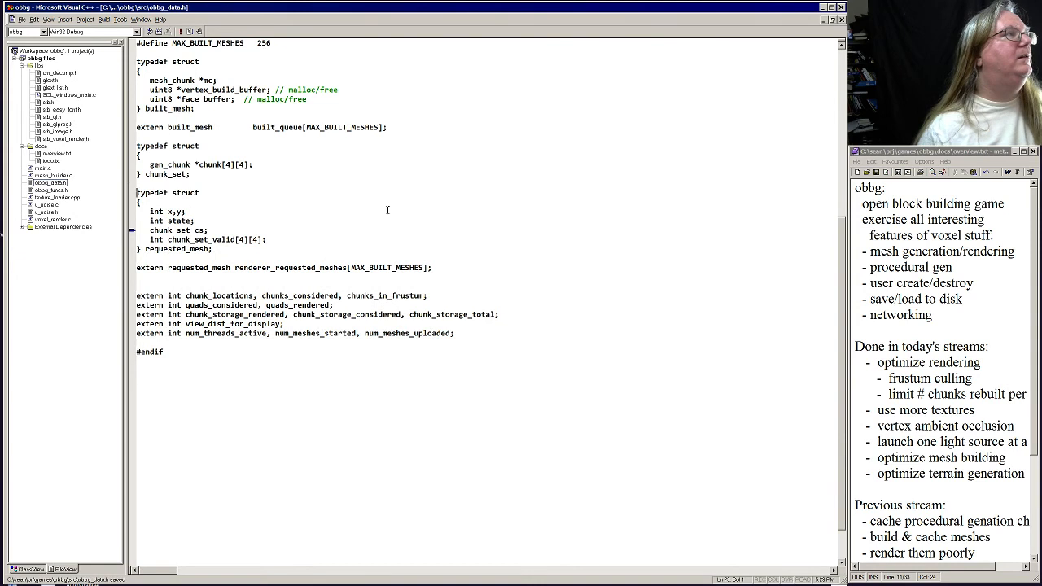
key("F7")
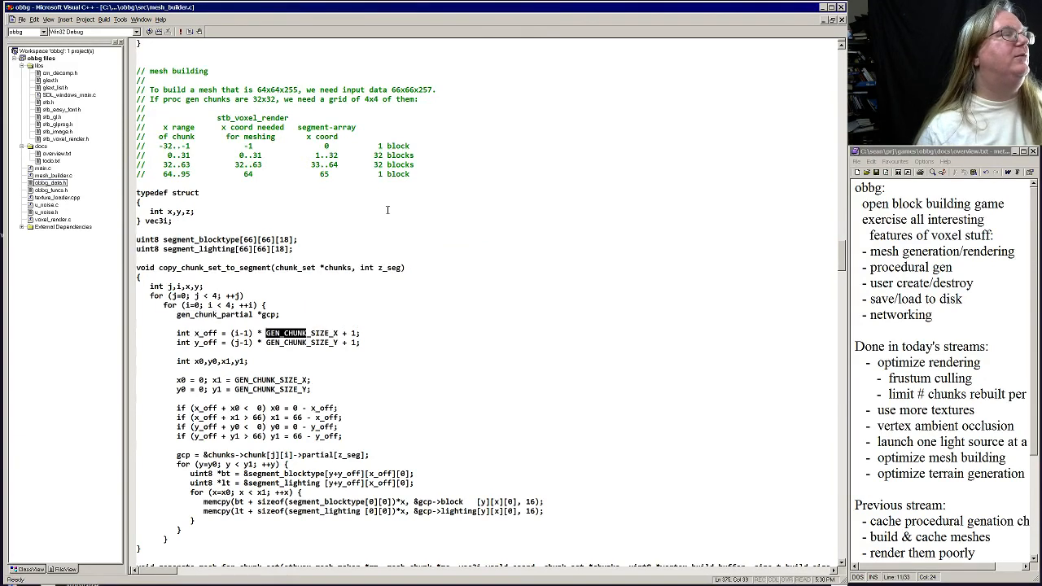
Forward-declare gen_chunk as typedef struct st_gen_chunk and rename its struct definition to match.
scroll("up", 3)
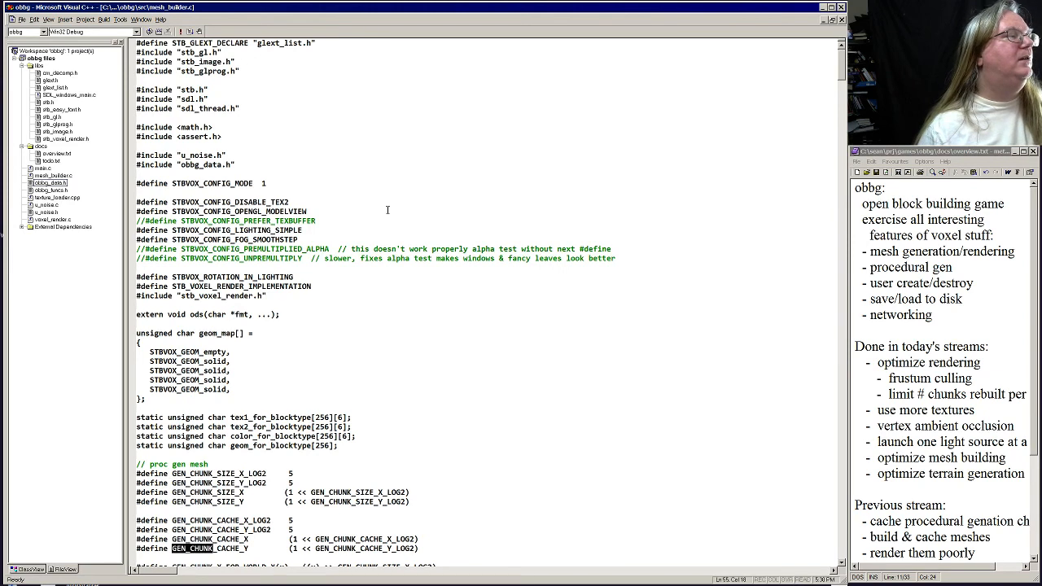
scroll("down", 3)
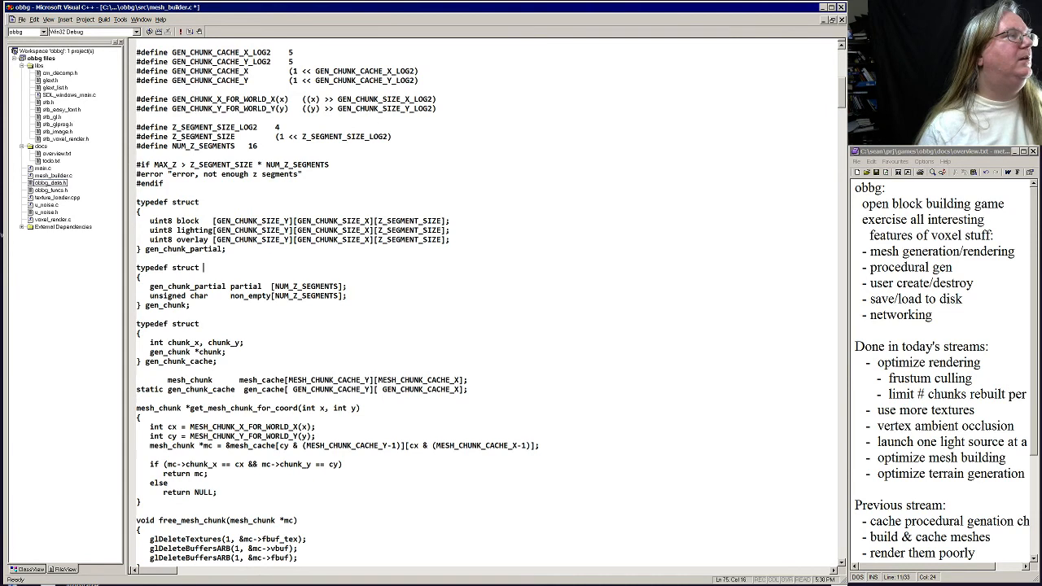
type("st_gen_chunk gen_chunk;")
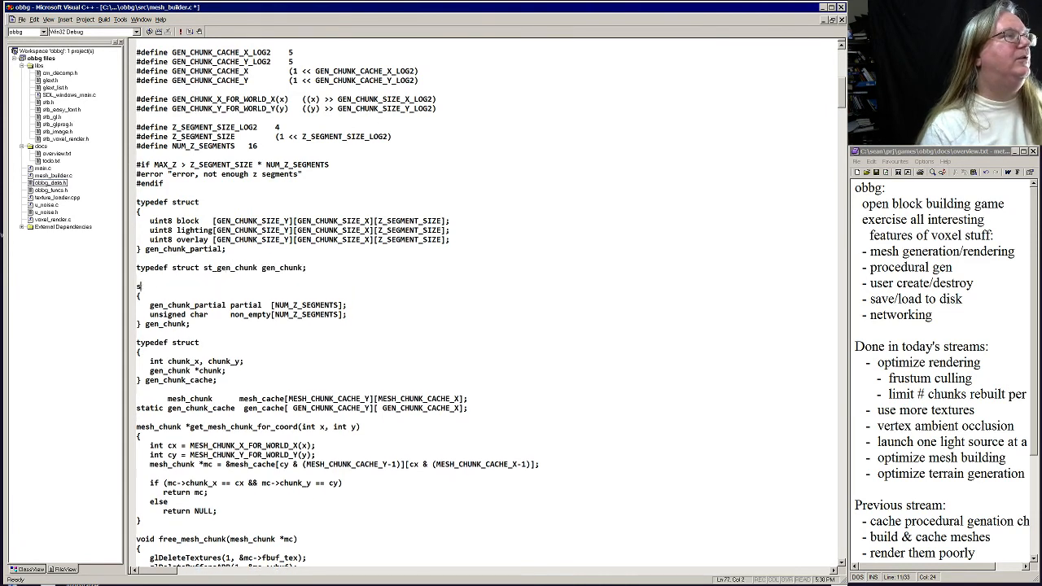
type("truct st_gen_chu")
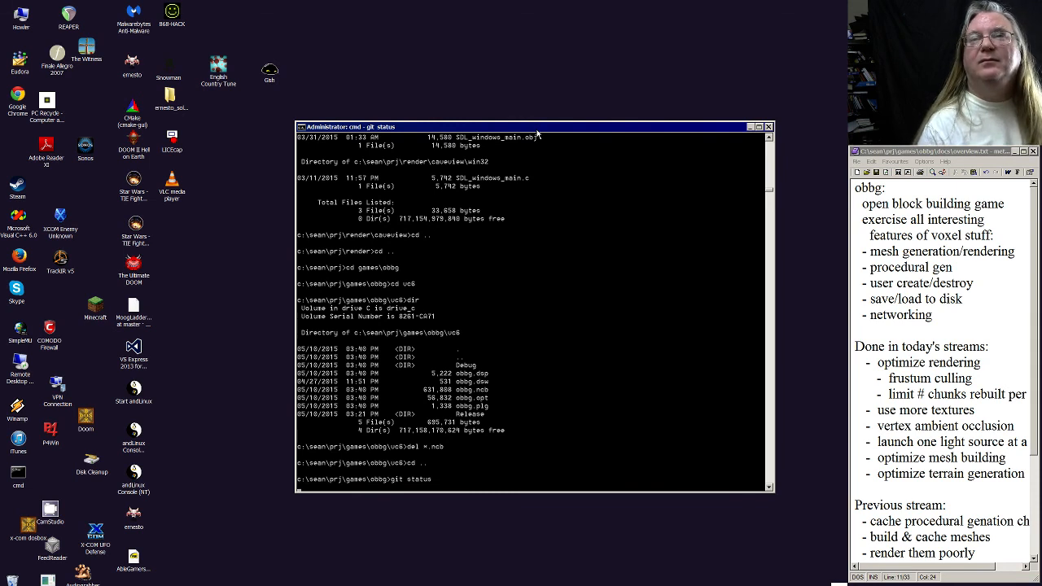
Check git status and view the diff of src/voxel_render.c.
key("Return")
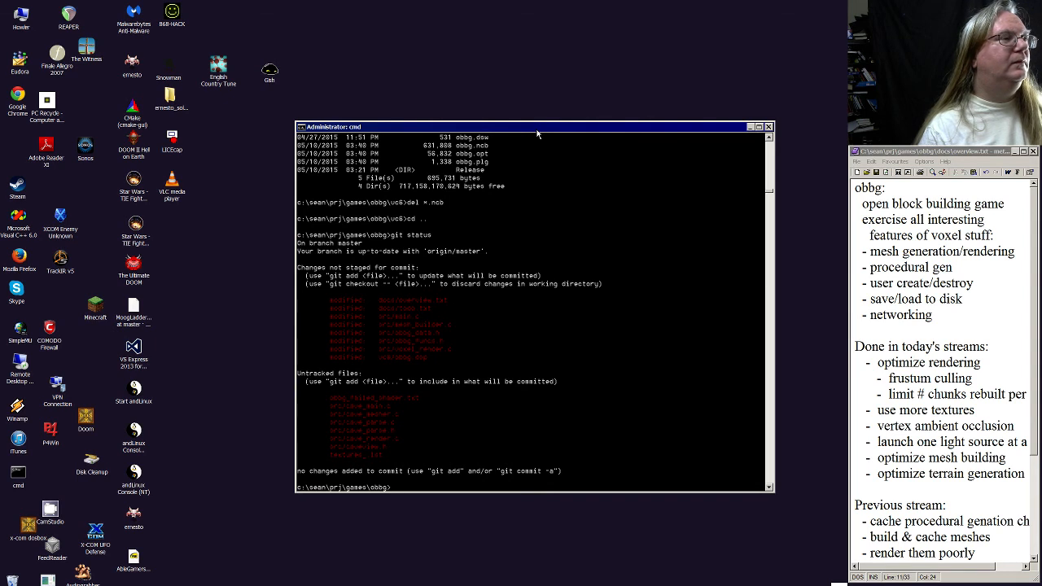
type("git diff src/voxel_render.c")
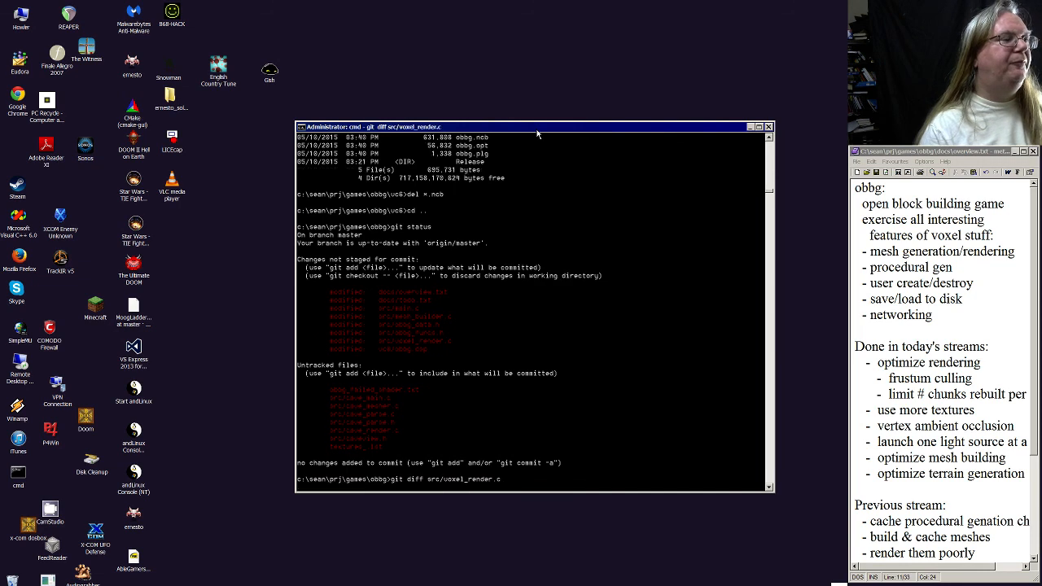
key("Return")
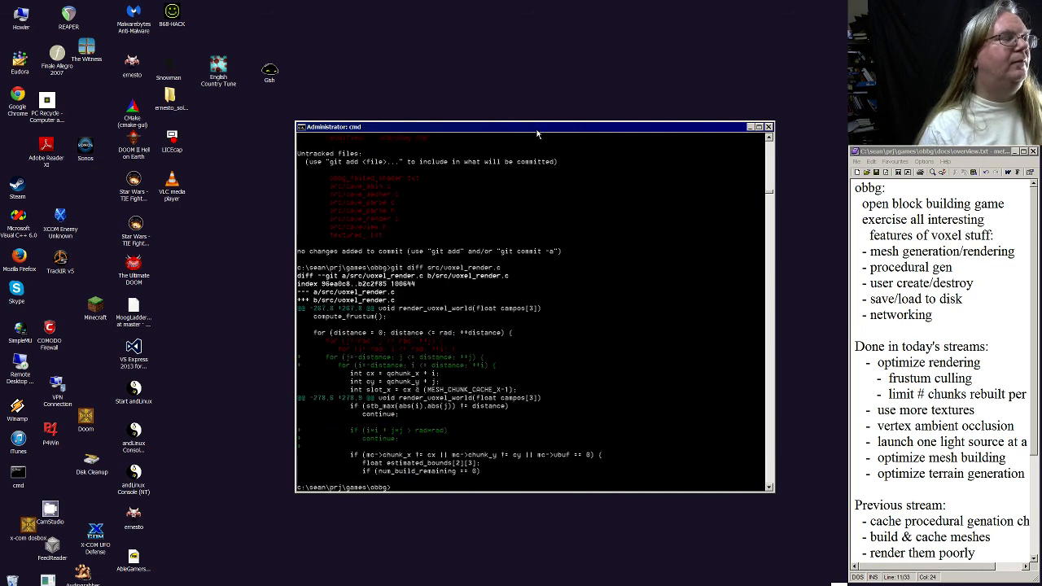
type("q")
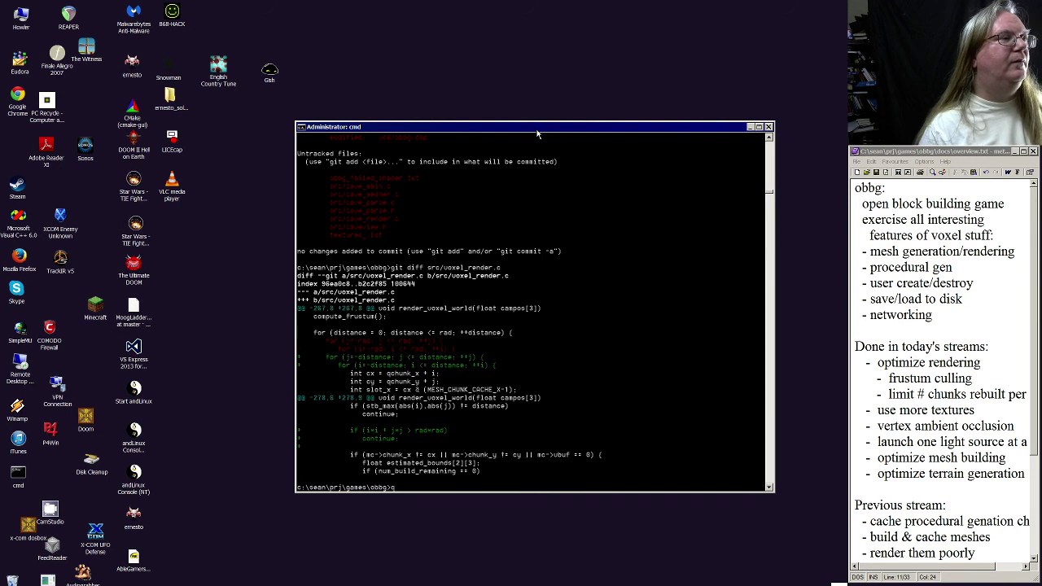
Commit all modified files with the message 'in-progress threading'.
type("git")
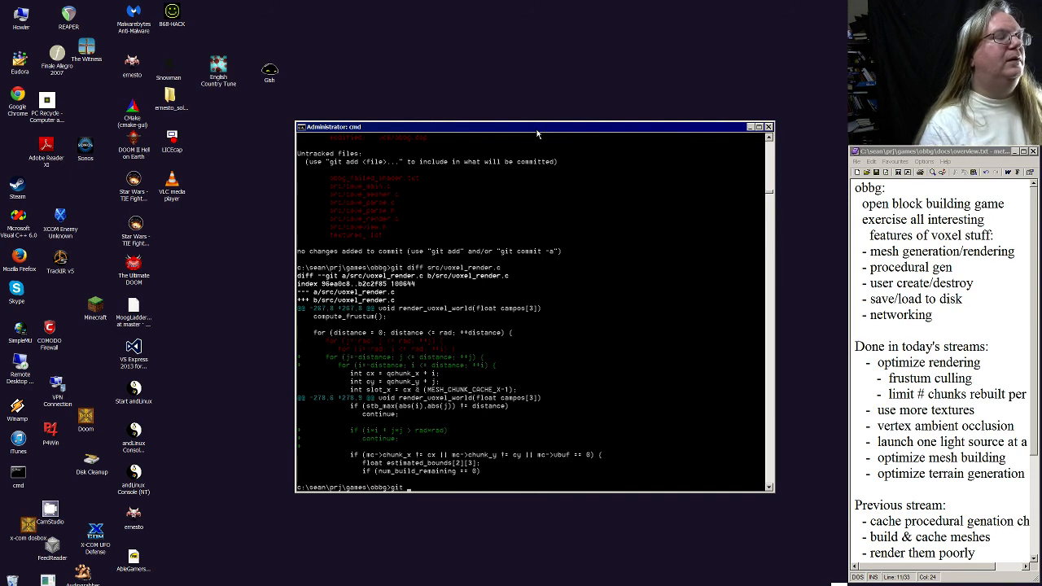
type("comm")
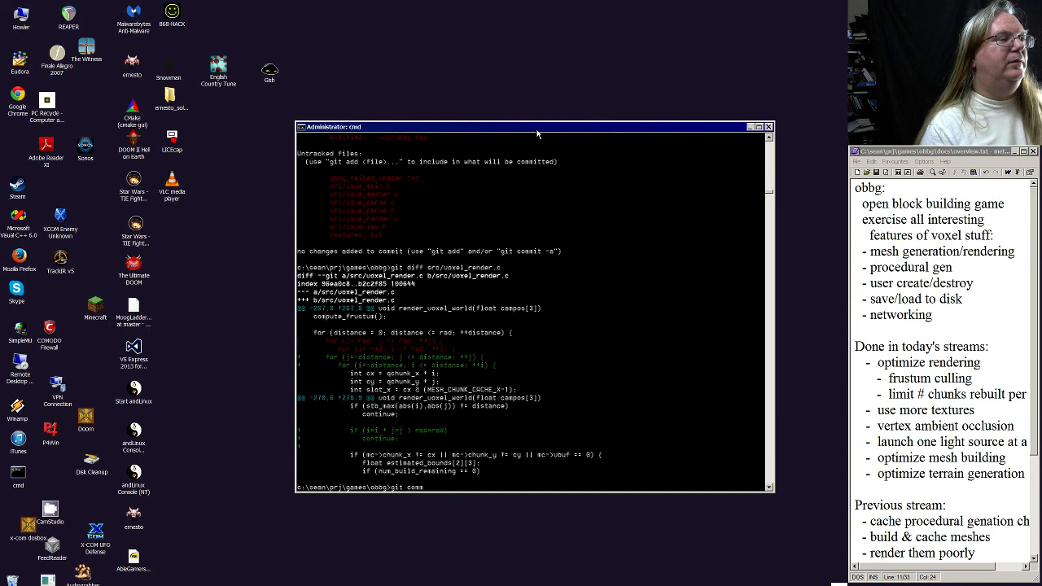
key("Return")
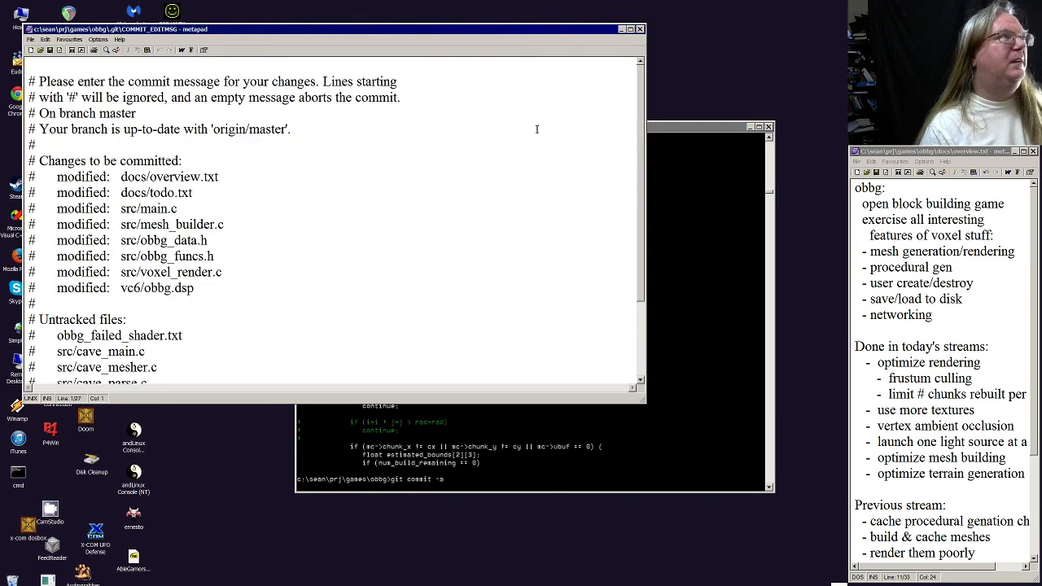
type("in-p")
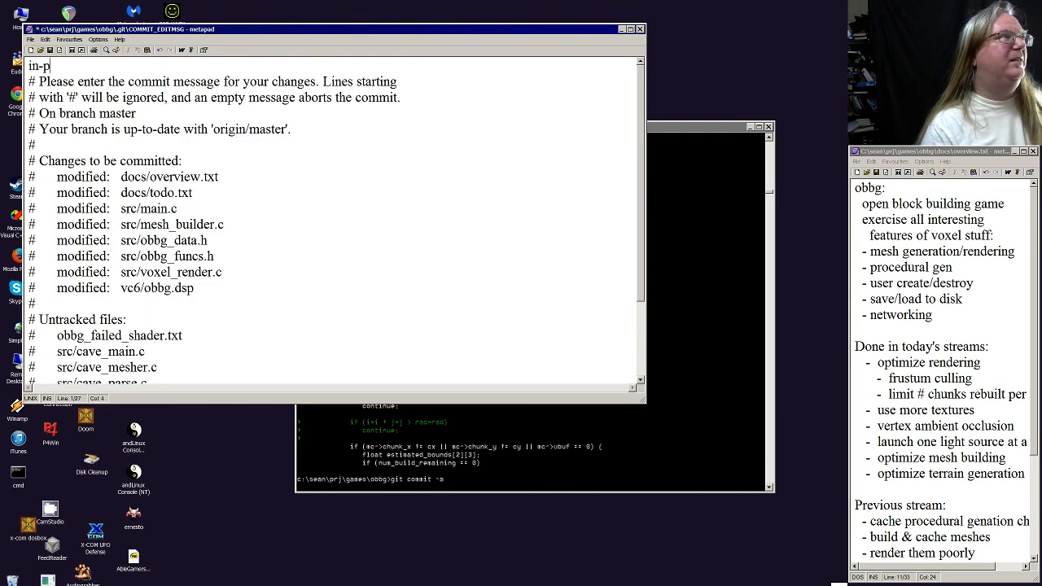
type("rogress thread")
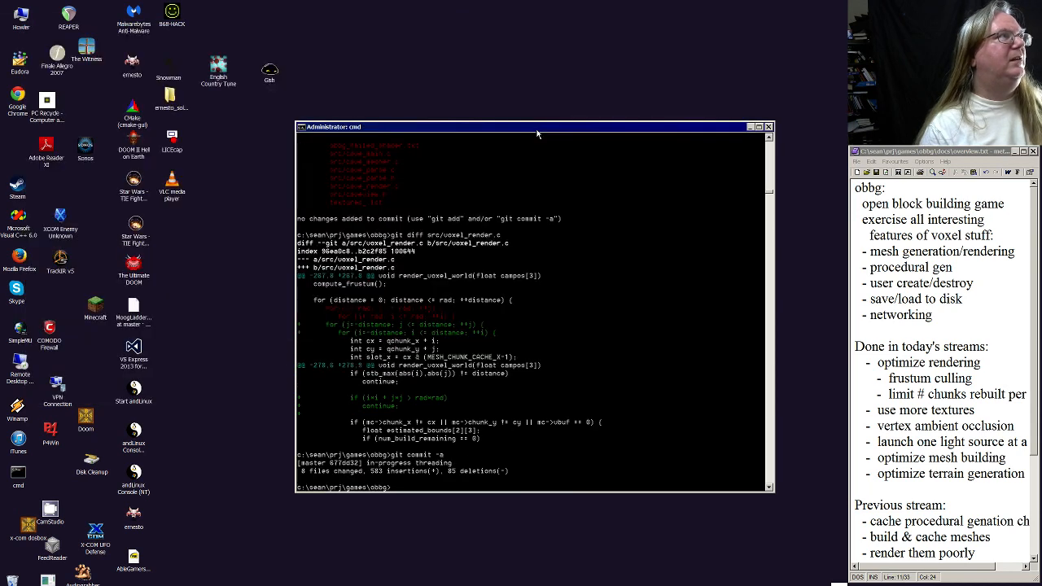
Push the commit to the remote with git push, then run cmirror.
type("git push")
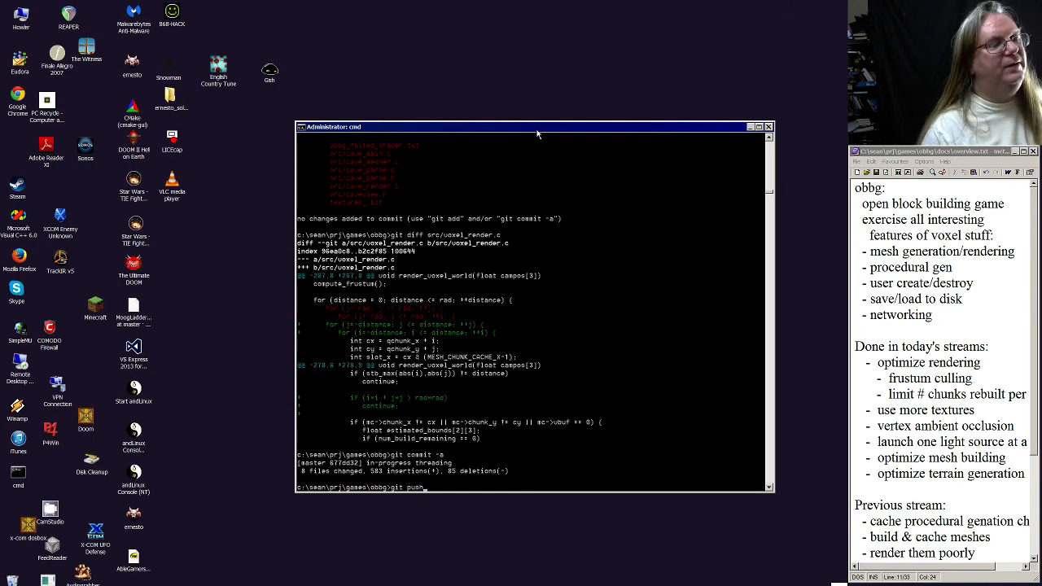
key("Return")
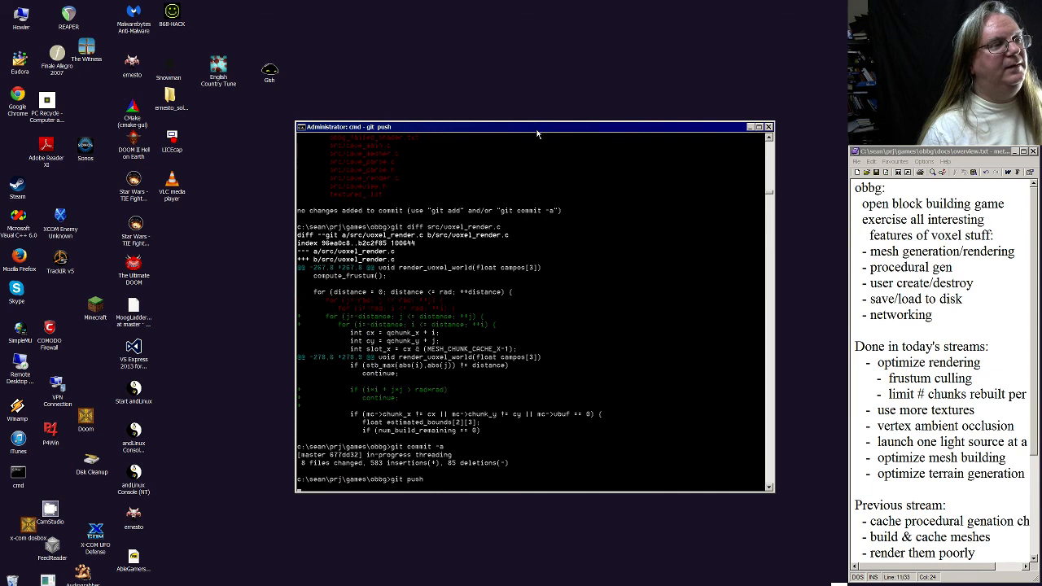
key("Return")
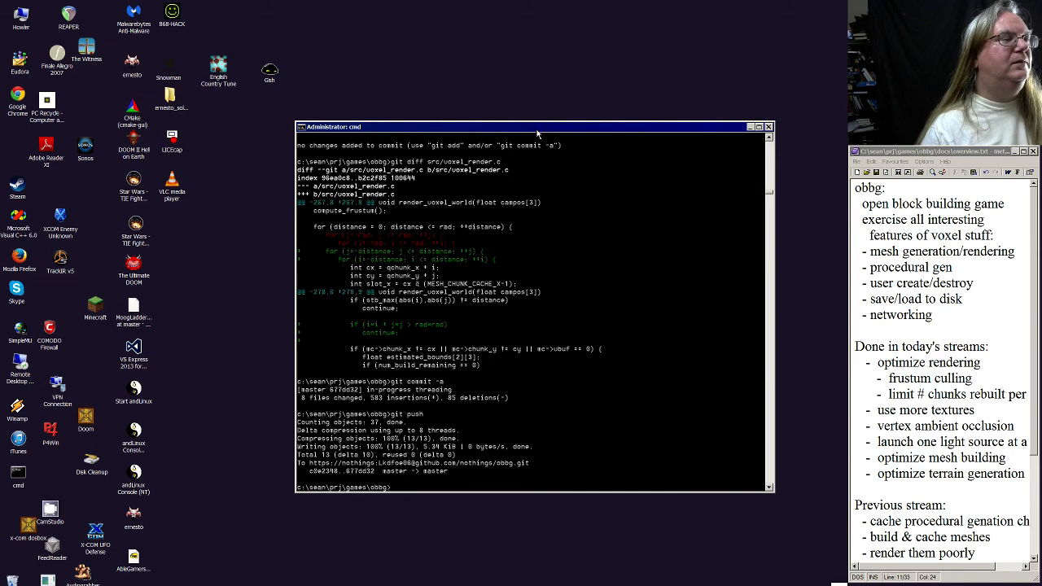
type("cmirror")
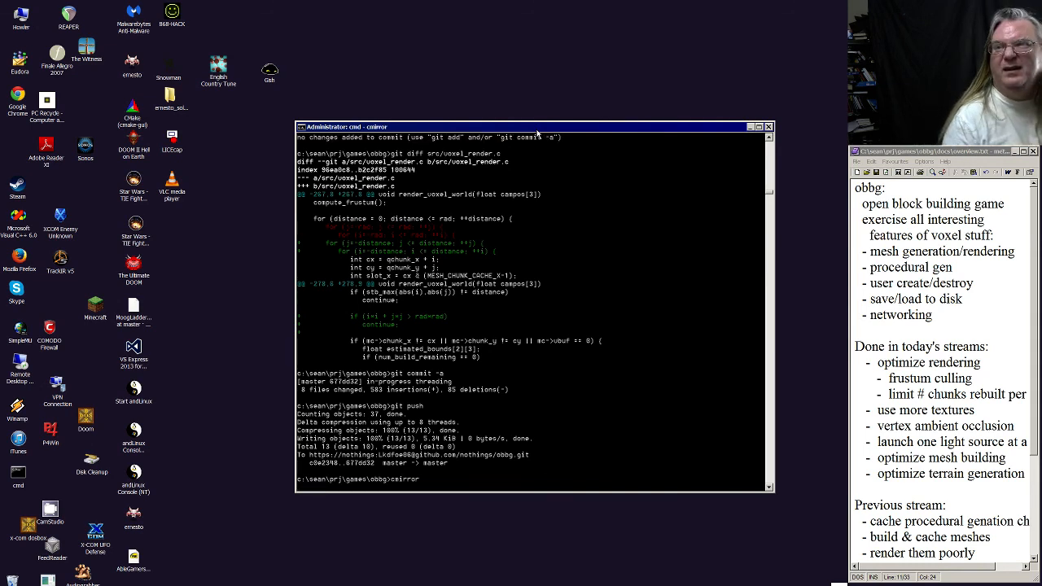
mouse_move(570, 66)
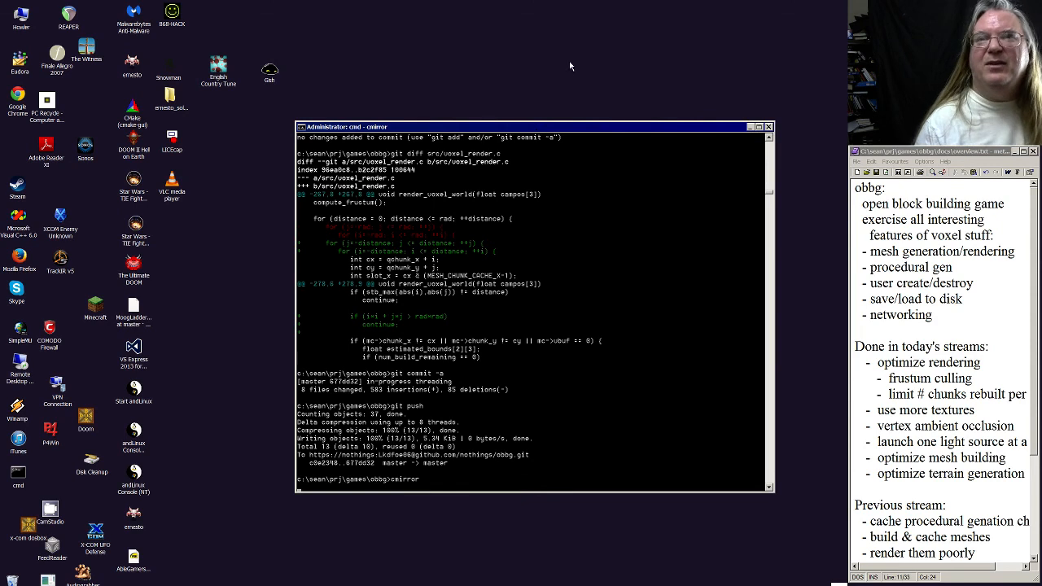
key("Return")
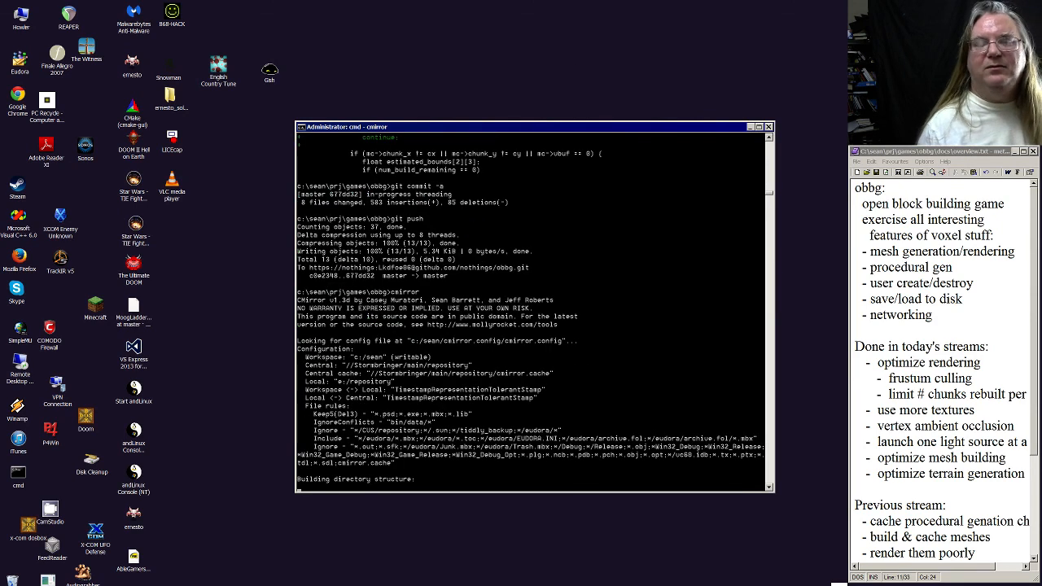